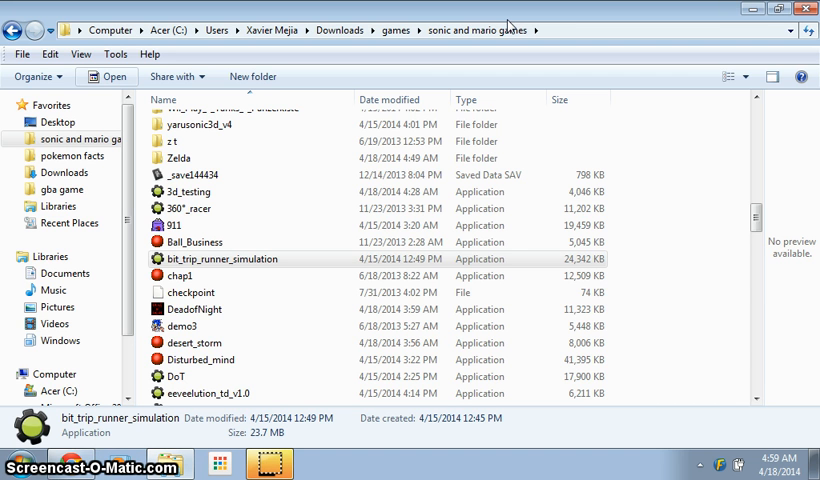
mouse_move(765, 8)
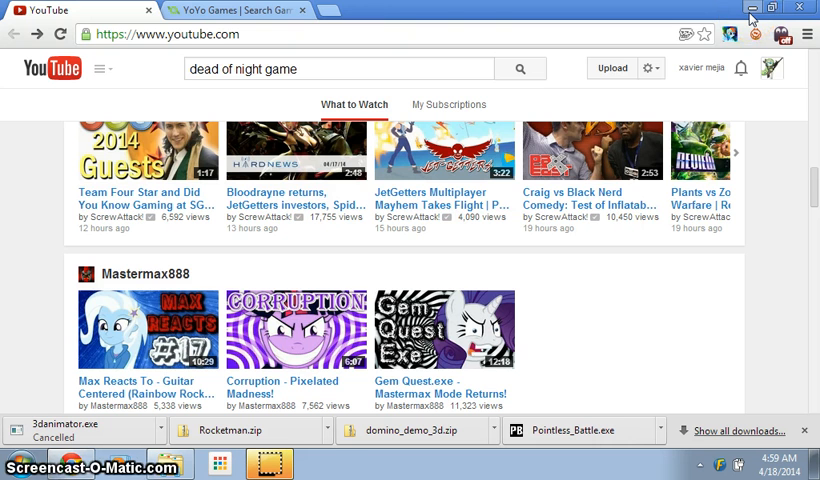
- Minimize the Chrome window to reveal the desktop while the game loads
left_click(772, 8)
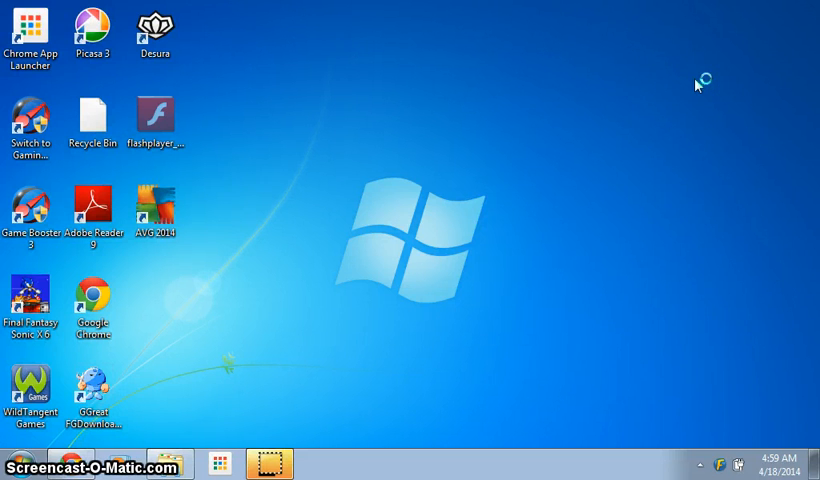
- Click in the game window until the BIT.TRIP RUNNER 'Press Any Key' title screen appears
left_click(319, 463)
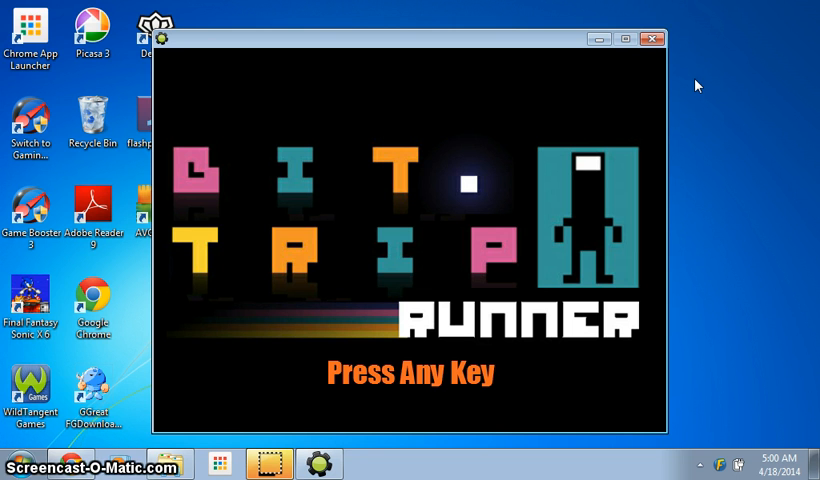
left_click(14, 463)
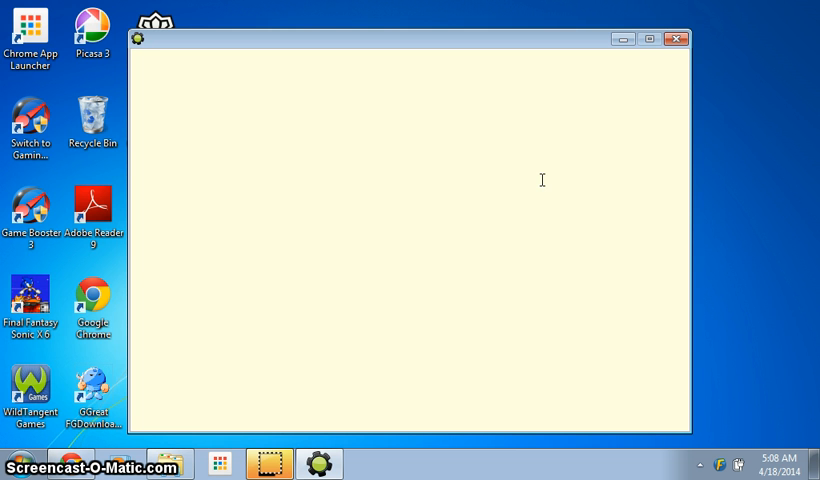
left_click(491, 256)
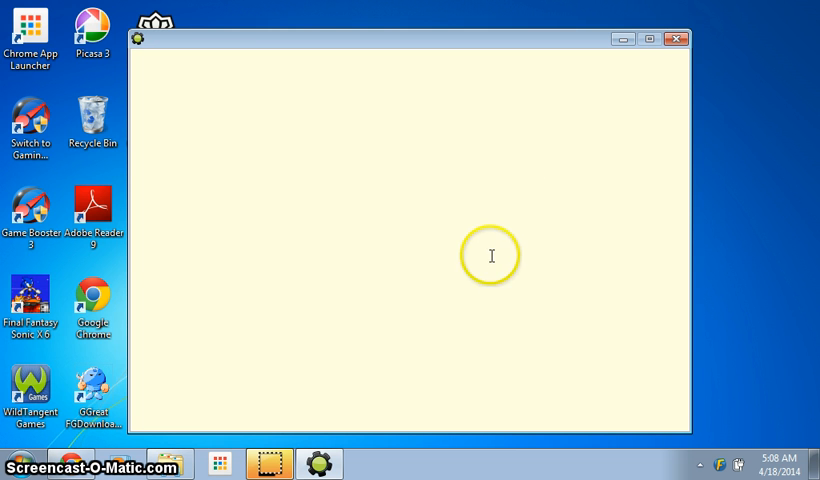
mouse_move(271, 463)
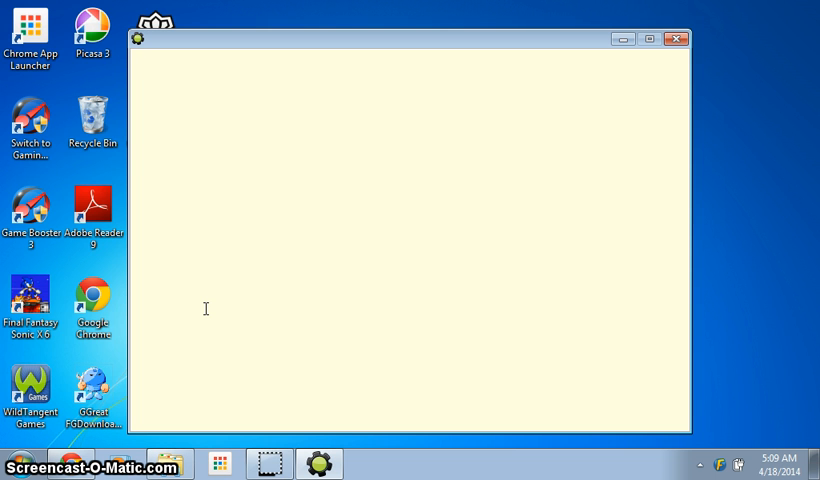
left_click(135, 57)
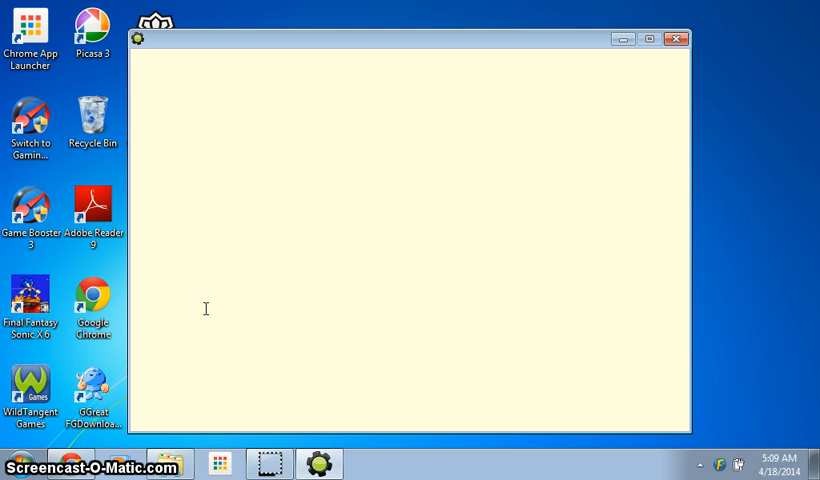
mouse_move(269, 463)
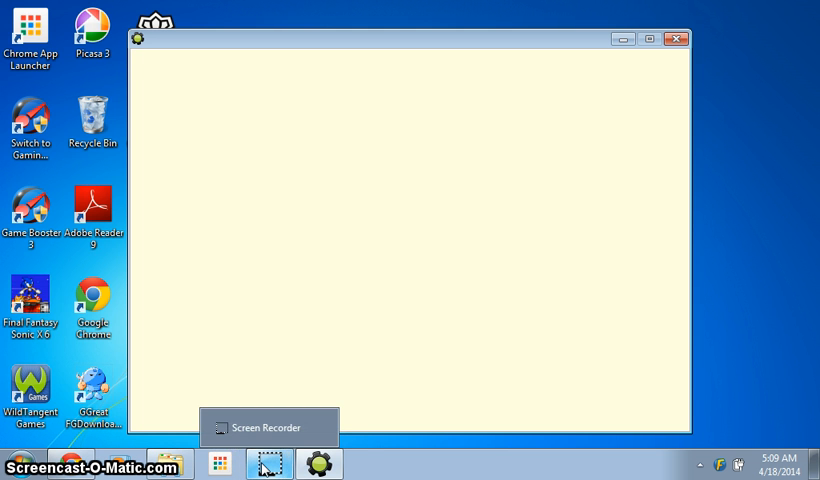